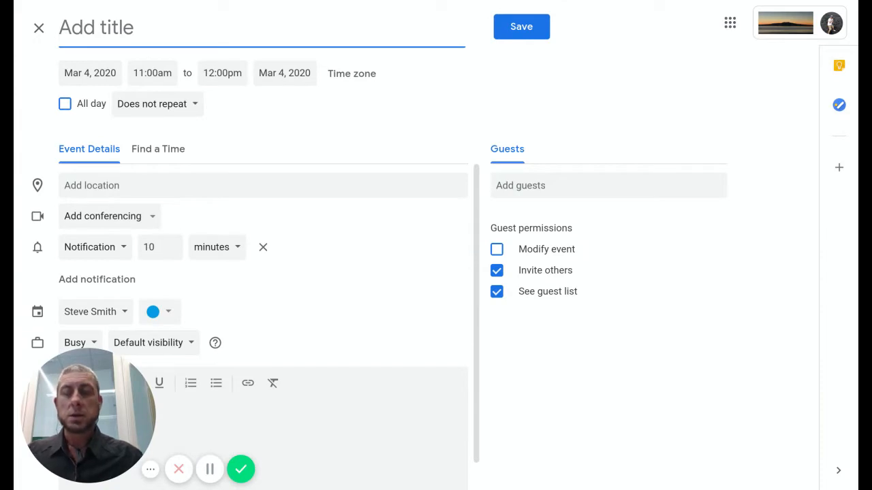
Title the Mar 4 event 'Discussion on Evolution'.
{"action": "type", "text": "Discussion on"}
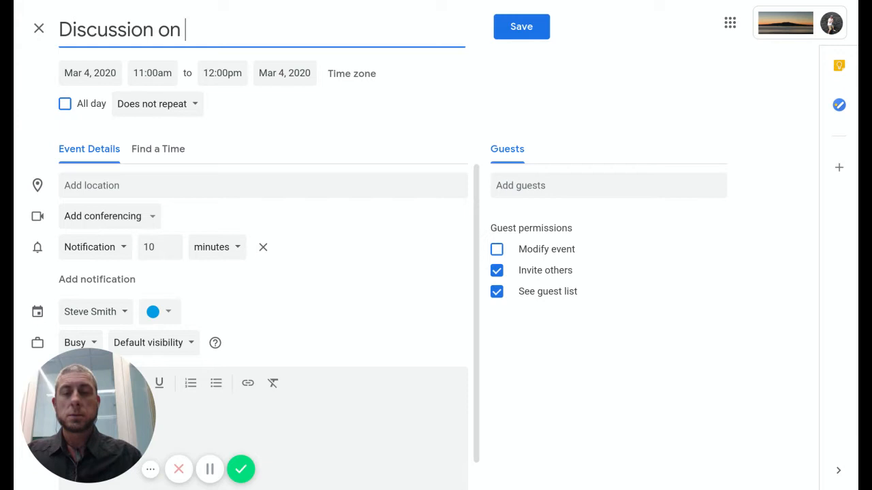
{"action": "type", "text": "Evol"}
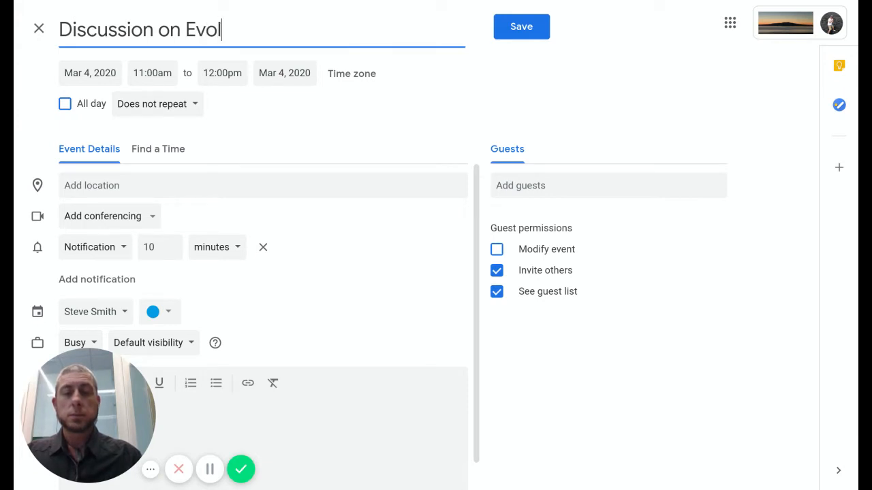
{"action": "type", "text": "u"}
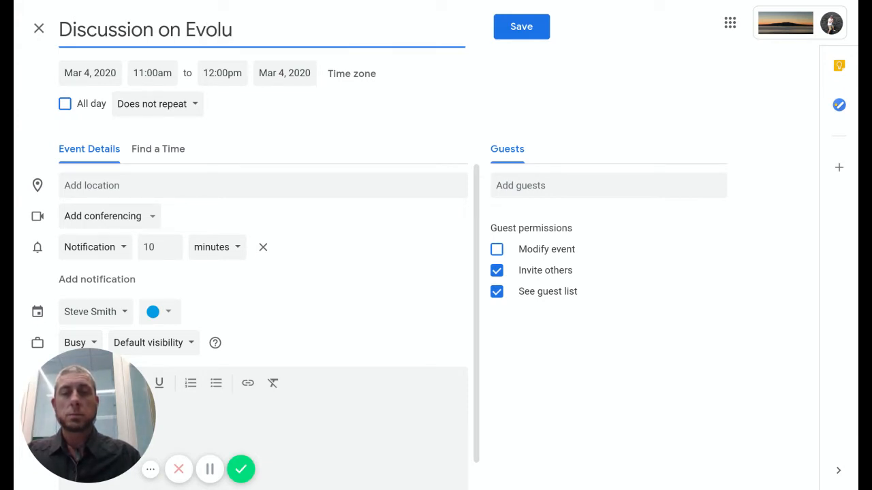
{"action": "type", "text": "i"}
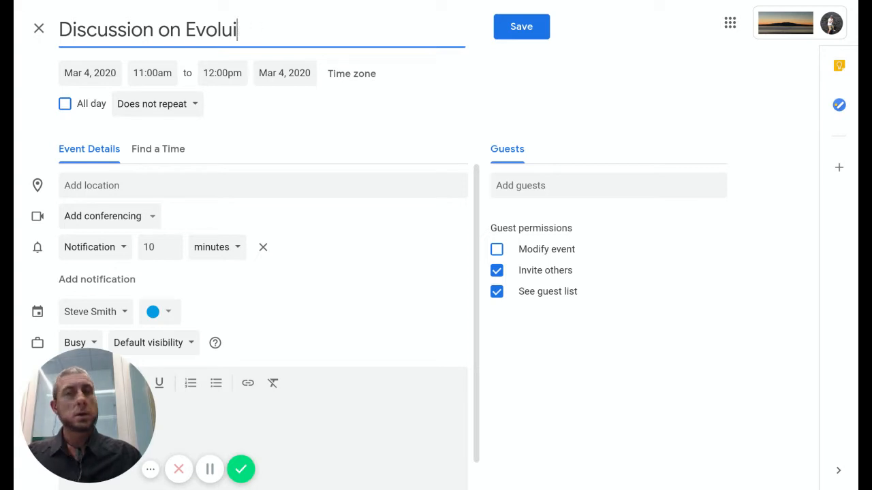
{"action": "type", "text": "tion"}
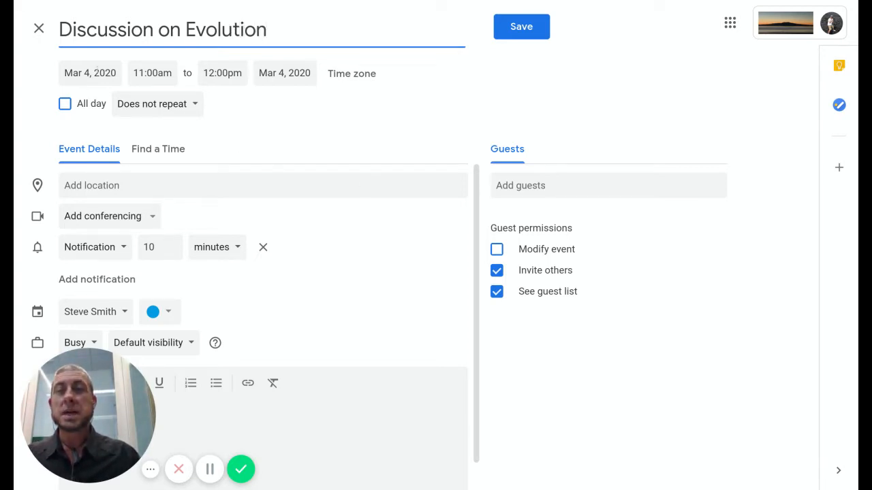
Set the event start to 11:30am so it ends at 12:30pm.
{"action": "left_click", "coordinate": [152, 73]}
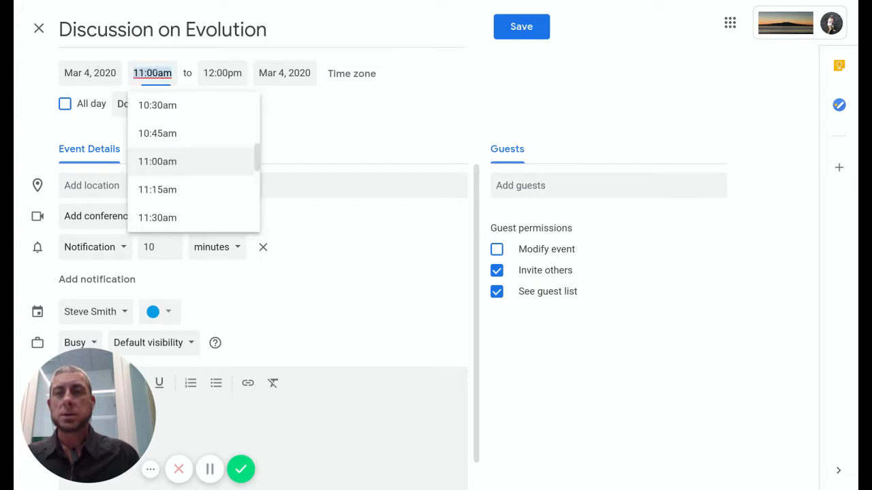
{"action": "left_click", "coordinate": [158, 218]}
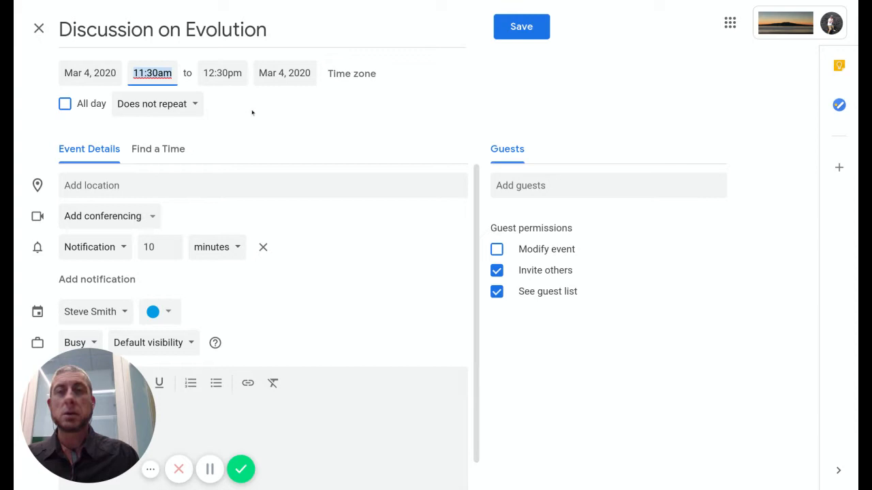
{"action": "mouse_move", "coordinate": [258, 178]}
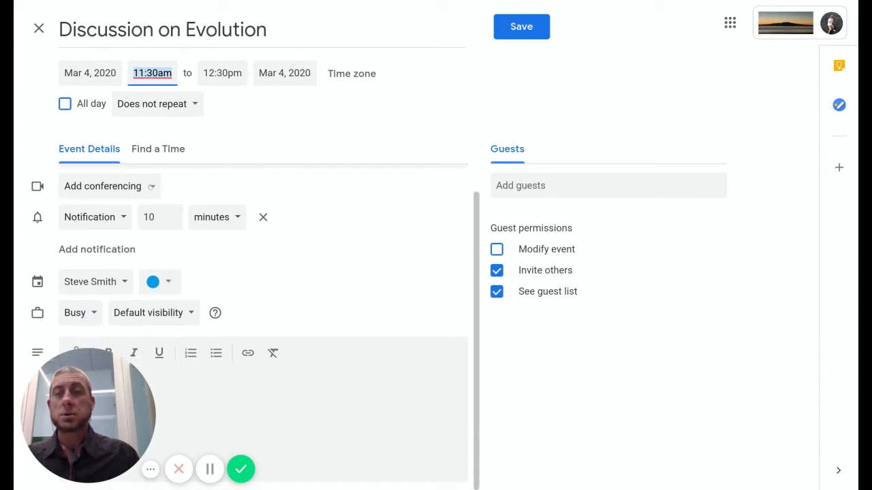
Add Hangouts Meet conferencing to the event.
{"action": "left_click", "coordinate": [109, 186]}
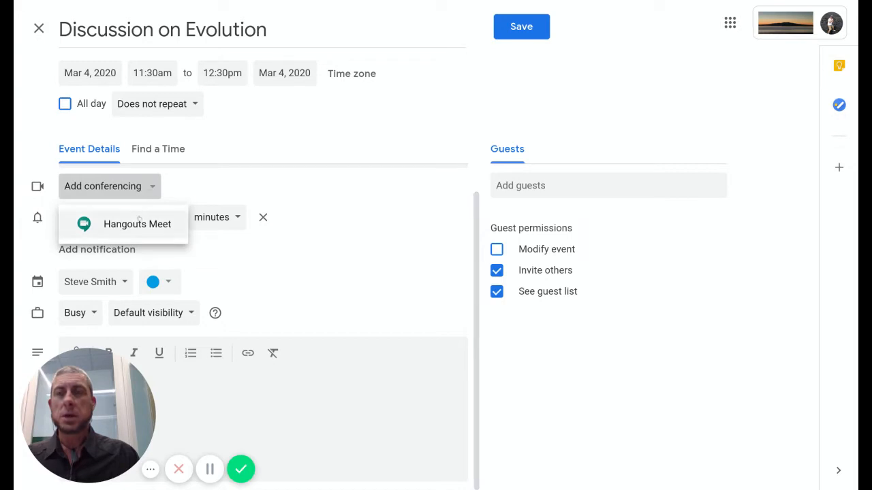
{"action": "left_click", "coordinate": [136, 224]}
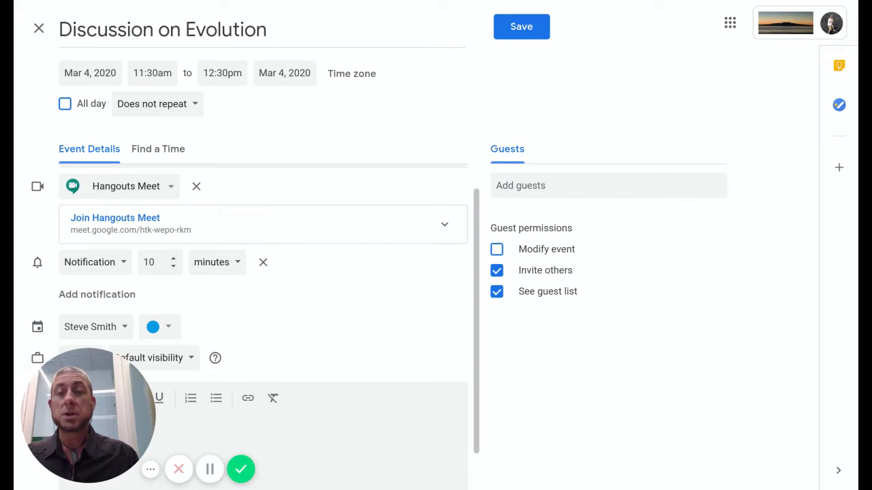
{"action": "mouse_move", "coordinate": [320, 301]}
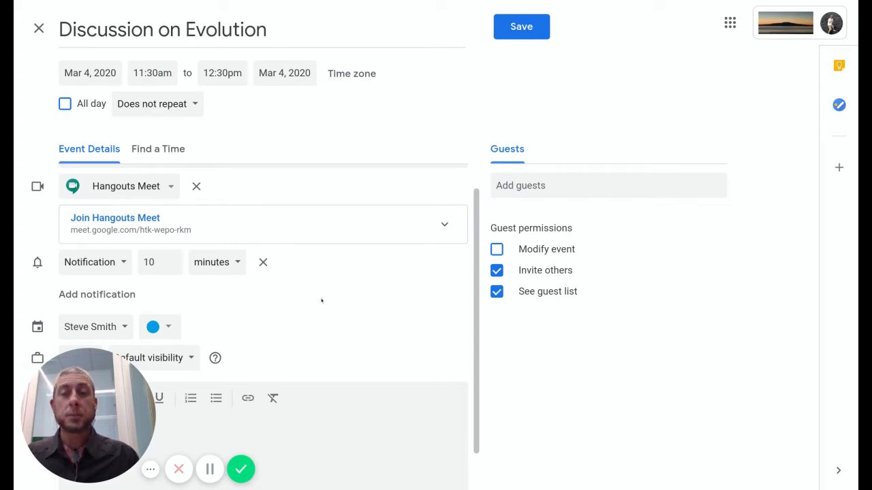
Expand the Hangouts Meet box to show meeting ID, dial-in number and PIN.
{"action": "left_click", "coordinate": [444, 224]}
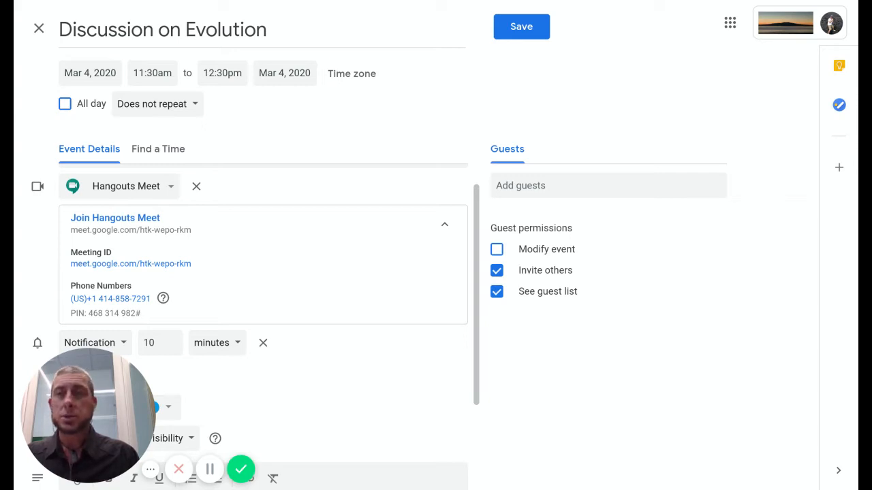
{"action": "mouse_move", "coordinate": [269, 212]}
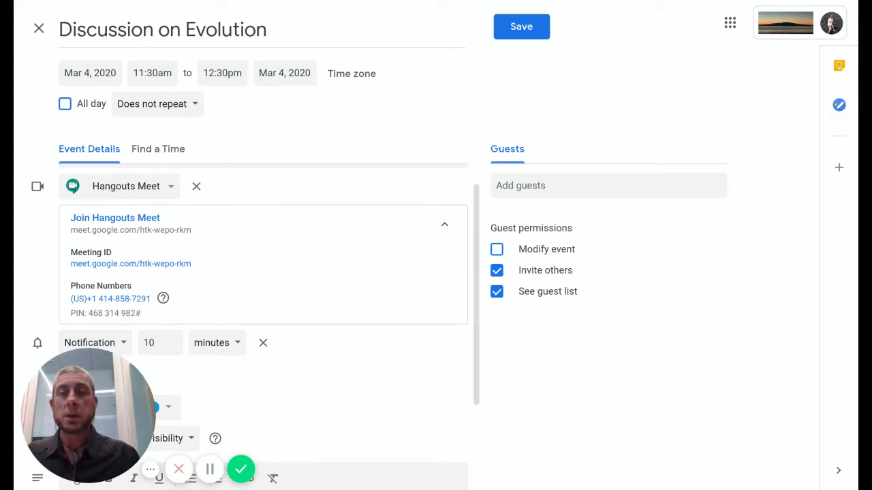
{"action": "left_click", "coordinate": [608, 185]}
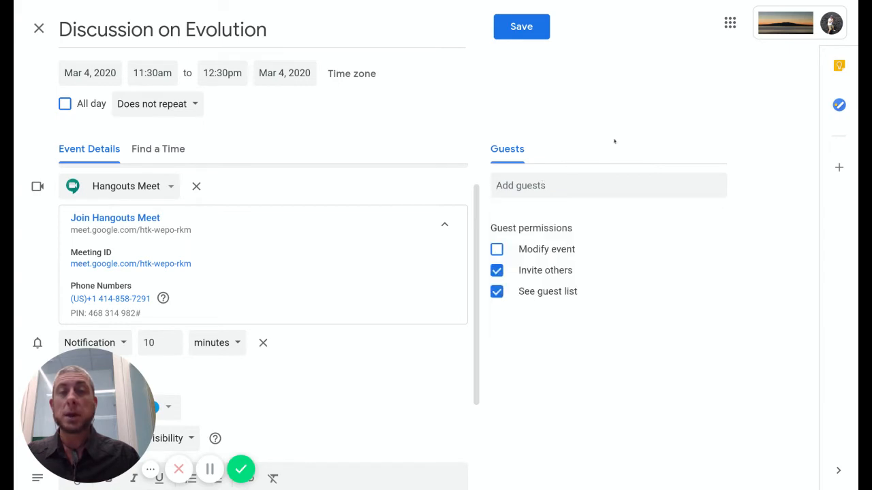
{"action": "mouse_move", "coordinate": [644, 329]}
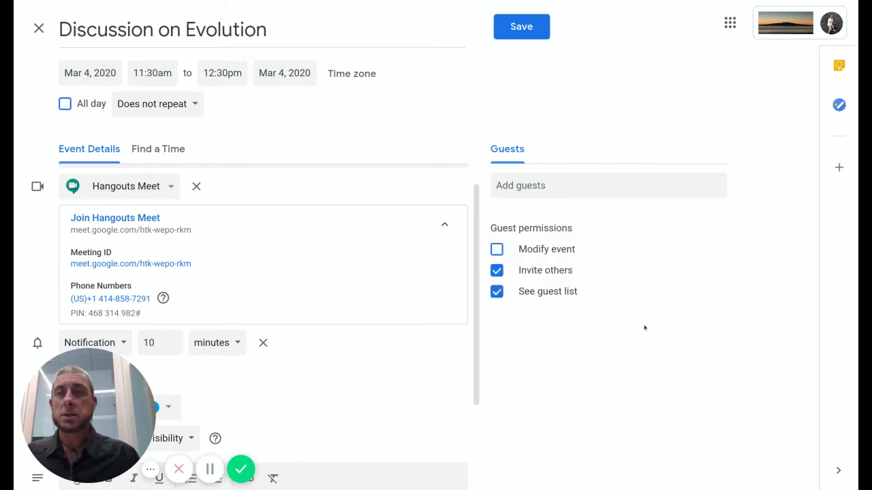
{"action": "mouse_move", "coordinate": [565, 238]}
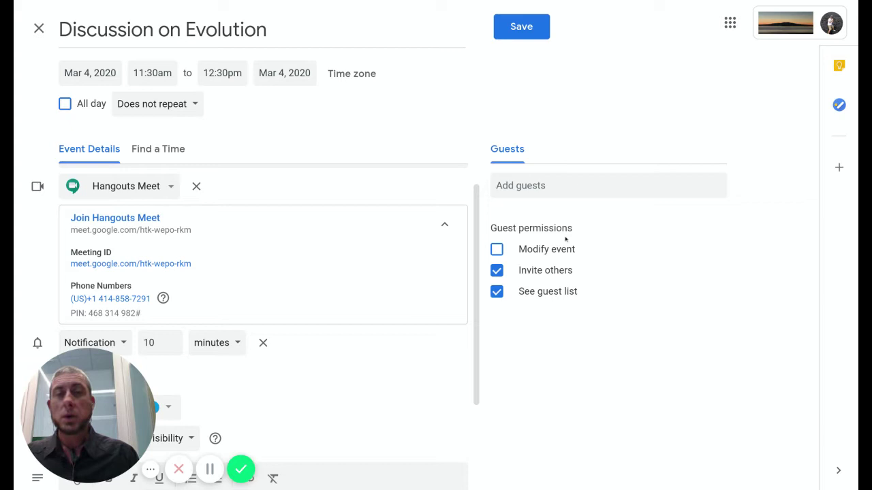
{"action": "mouse_move", "coordinate": [589, 251]}
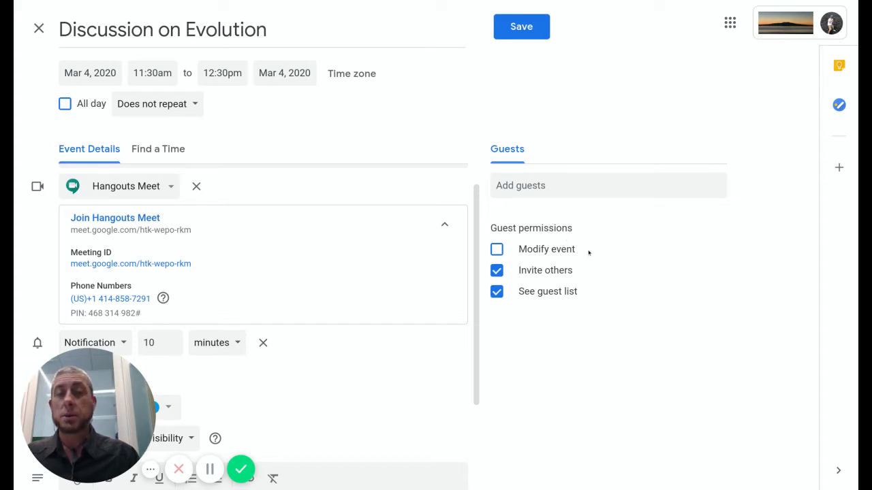
{"action": "mouse_move", "coordinate": [370, 280]}
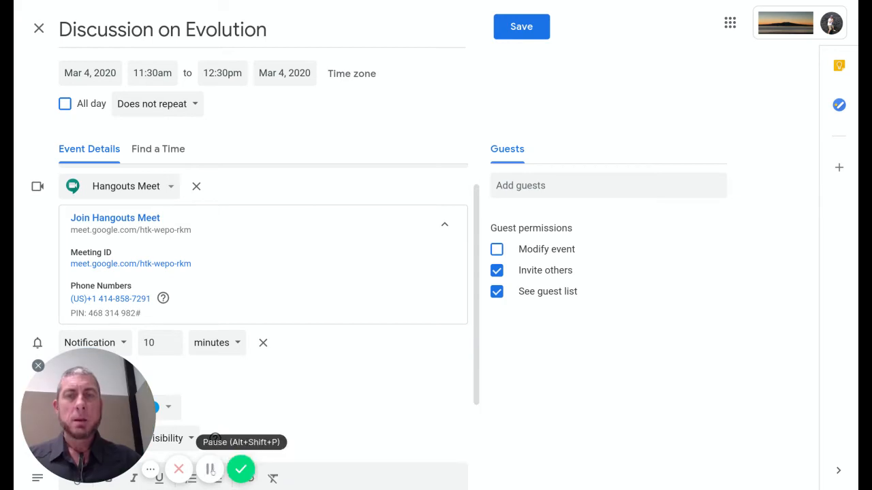
{"action": "mouse_move", "coordinate": [656, 116]}
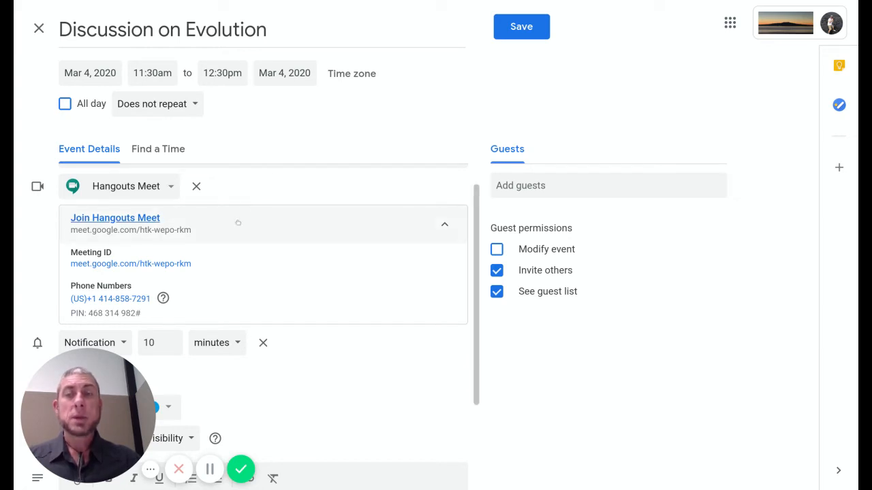
{"action": "mouse_move", "coordinate": [197, 264]}
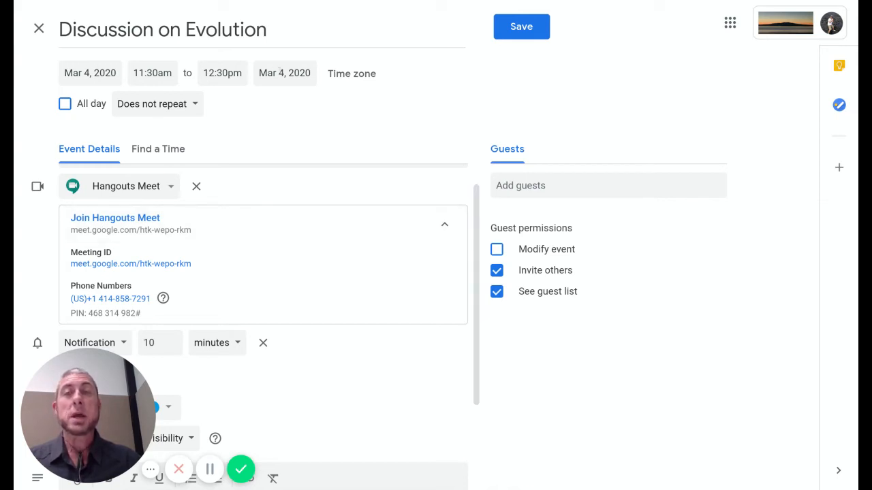
{"action": "mouse_move", "coordinate": [492, 103]}
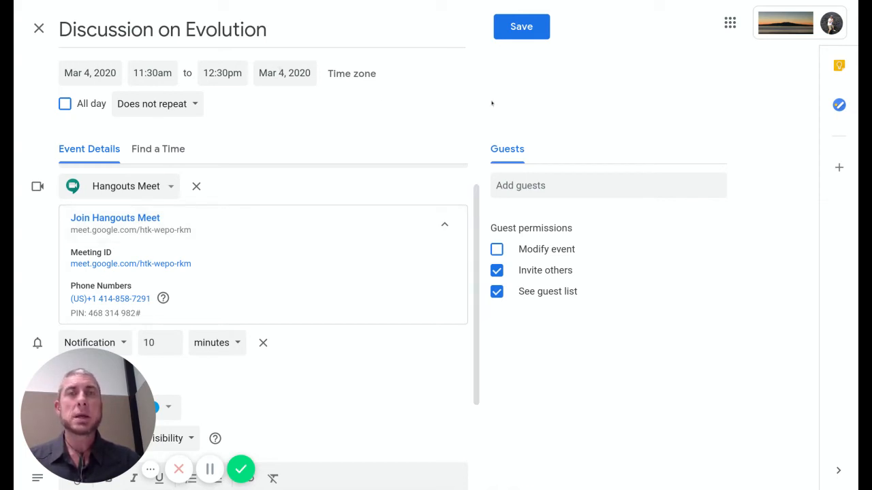
Save the Discussion on Evolution event to Wednesday, March 4.
{"action": "left_click", "coordinate": [521, 25]}
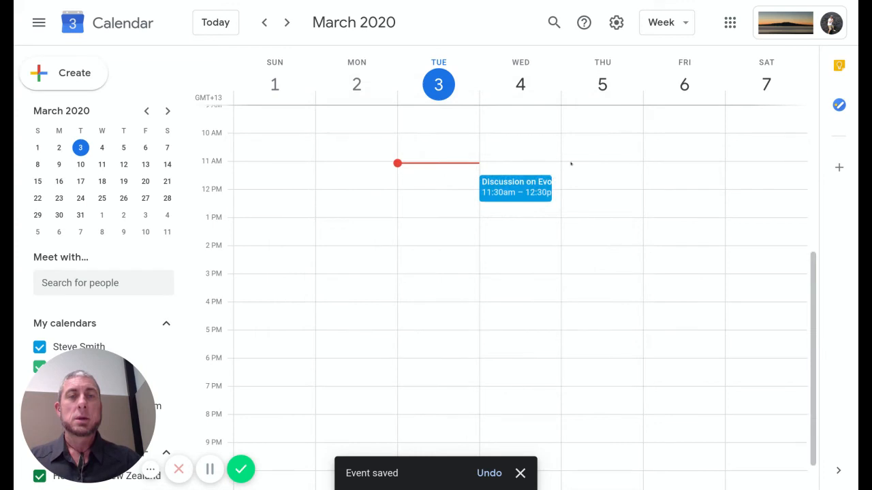
Open the saved event's summary and show its additional options menu.
{"action": "left_click", "coordinate": [515, 186]}
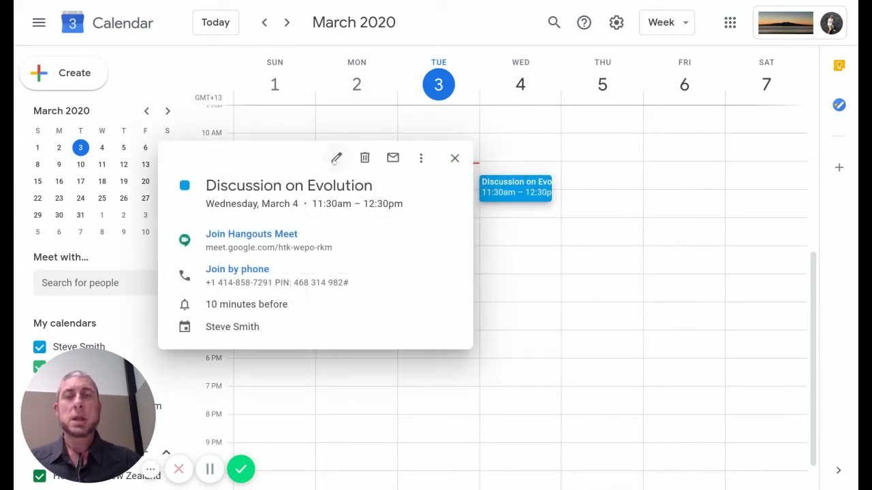
{"action": "left_click", "coordinate": [420, 158]}
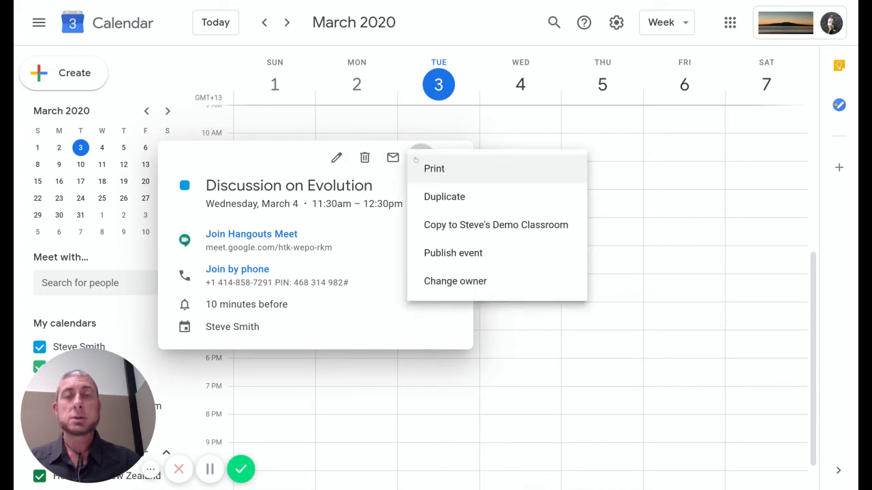
{"action": "mouse_move", "coordinate": [496, 225]}
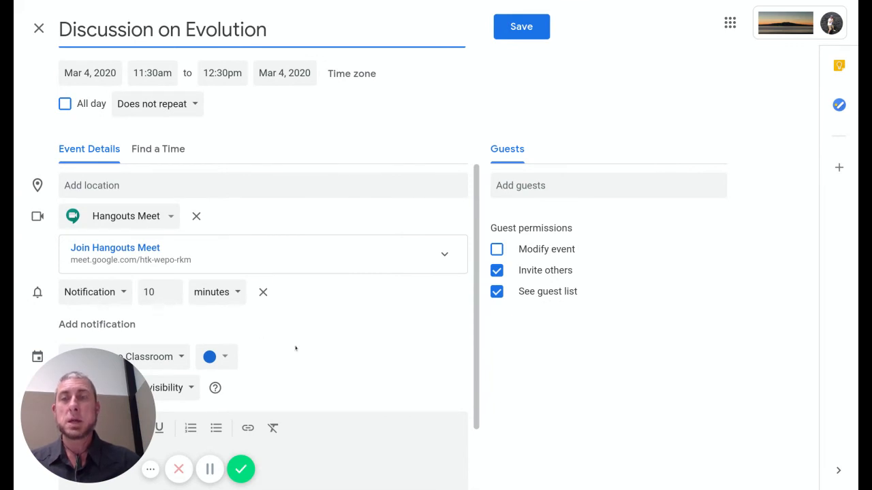
Confirm Steve's Demo Classroom calendar is selected and save the copy.
{"action": "scroll", "scroll_direction": "down", "scroll_amount": 3}
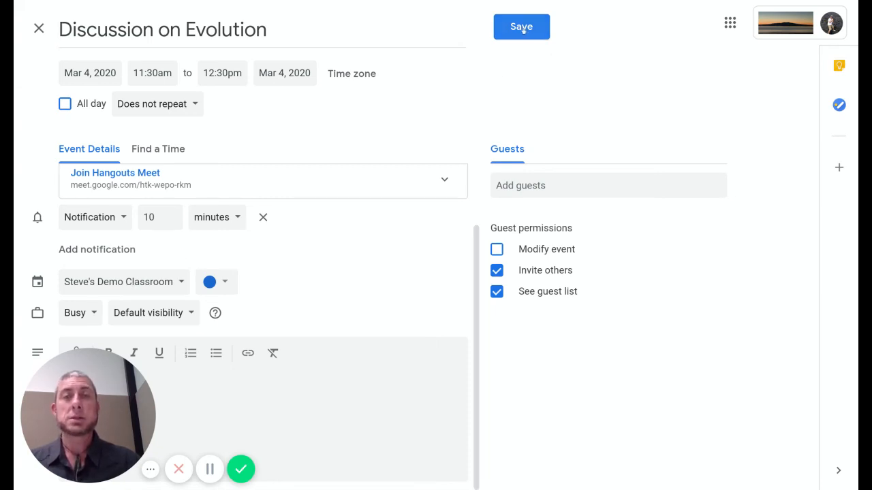
{"action": "left_click", "coordinate": [521, 26]}
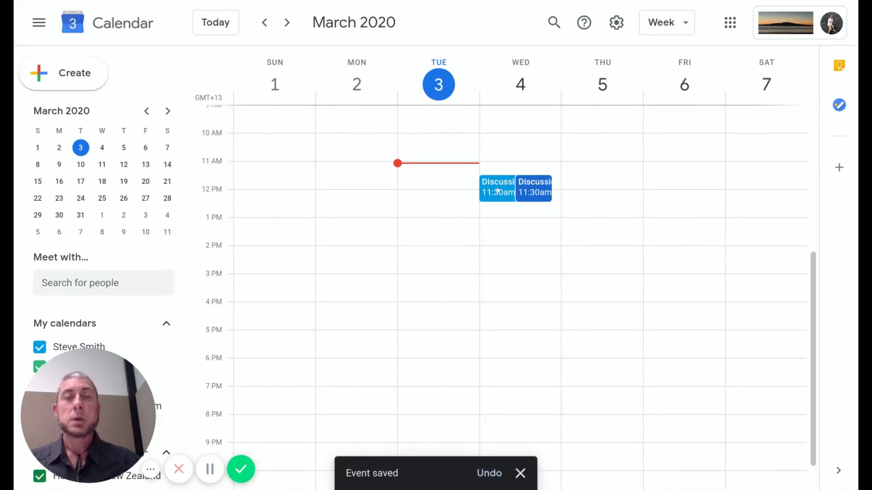
Open the original Discussion on Evolution event's summary with Meet link and dial-in.
{"action": "left_click", "coordinate": [515, 188]}
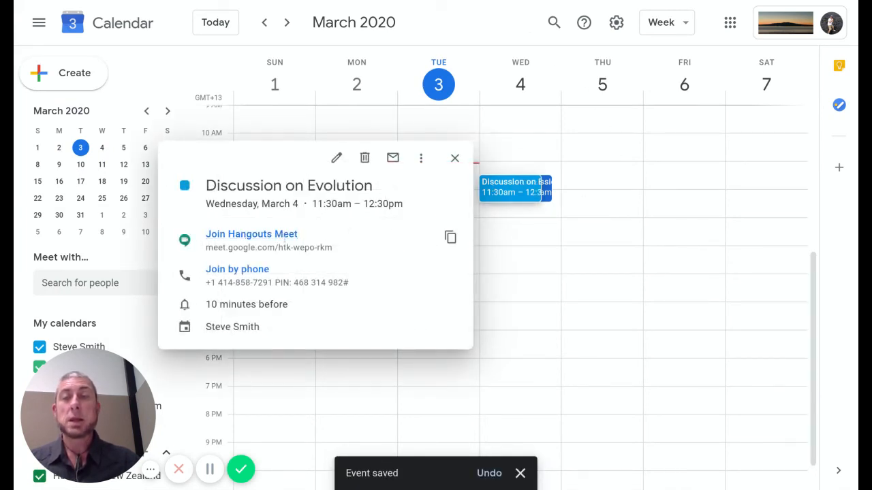
{"action": "mouse_move", "coordinate": [450, 236]}
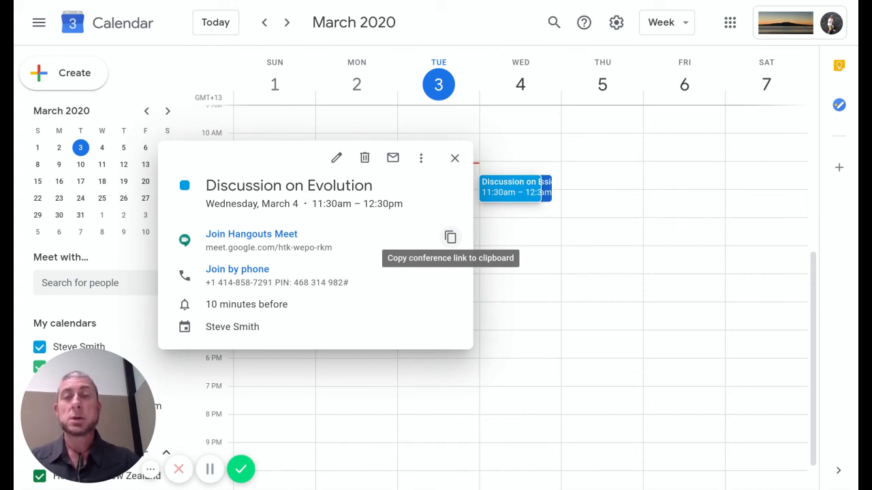
{"action": "mouse_move", "coordinate": [360, 286]}
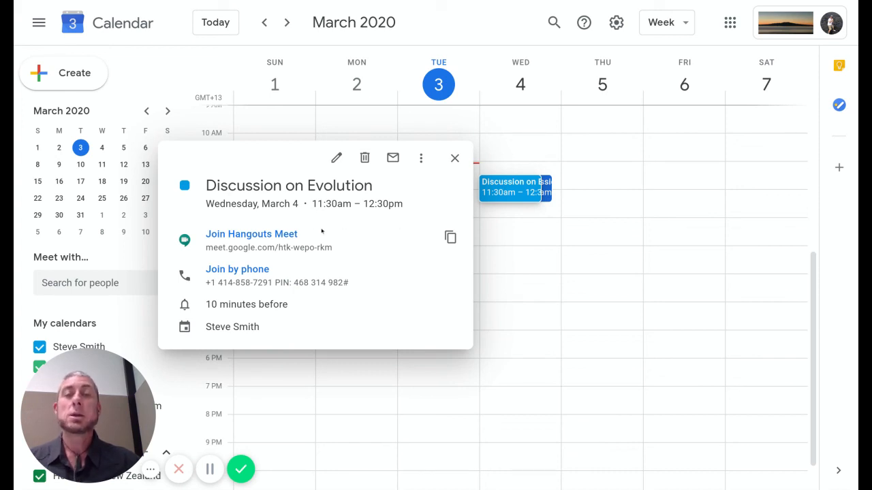
{"action": "mouse_move", "coordinate": [368, 232]}
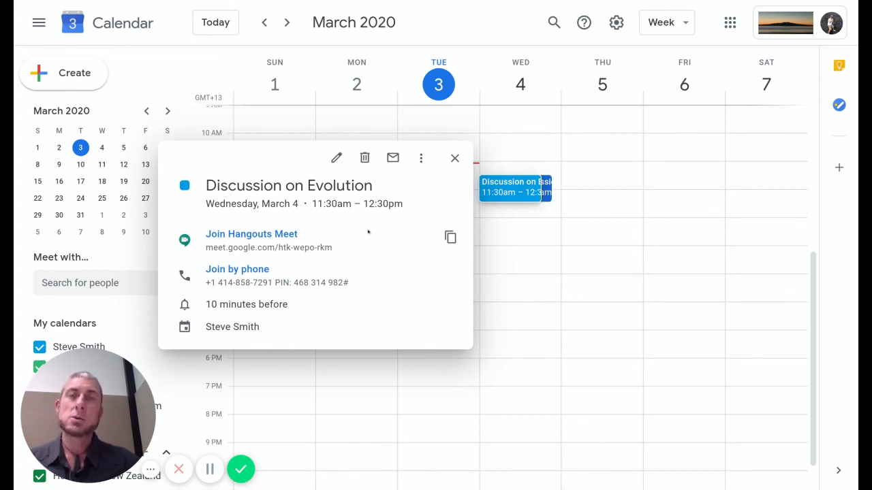